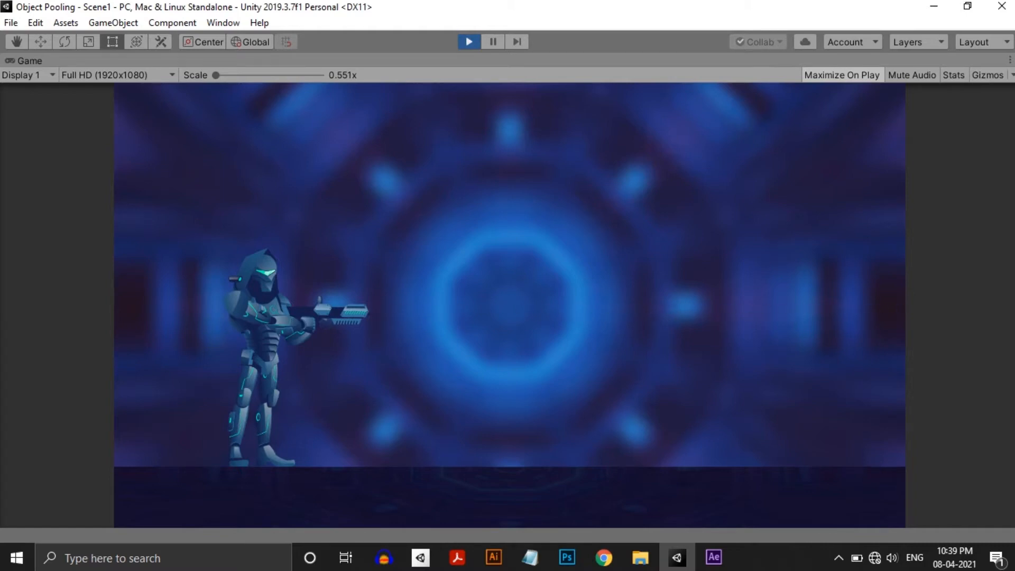
Exit play mode and browse the Game assets folder holding the bullet2 prefab
click(1009, 59)
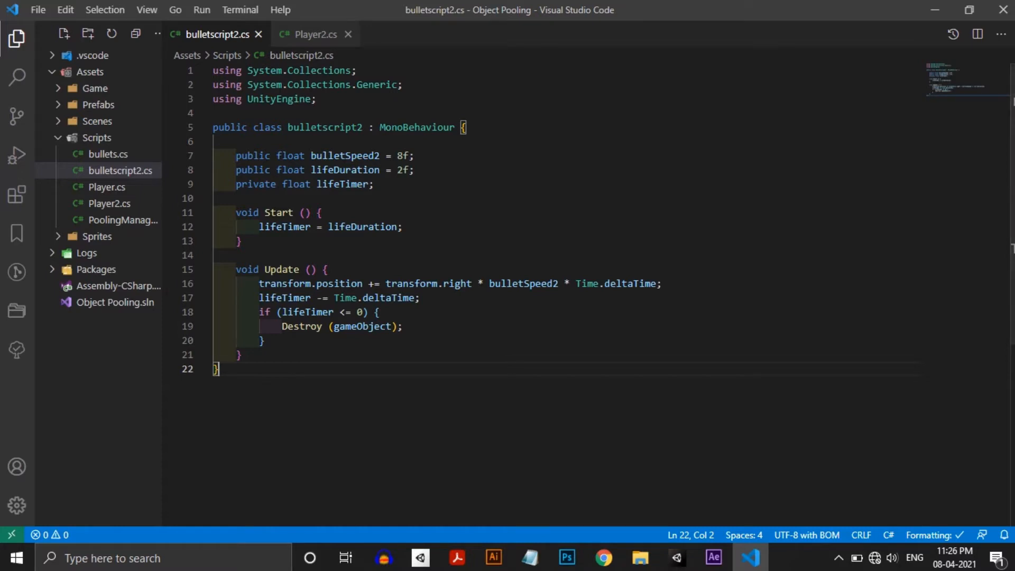
click(314, 35)
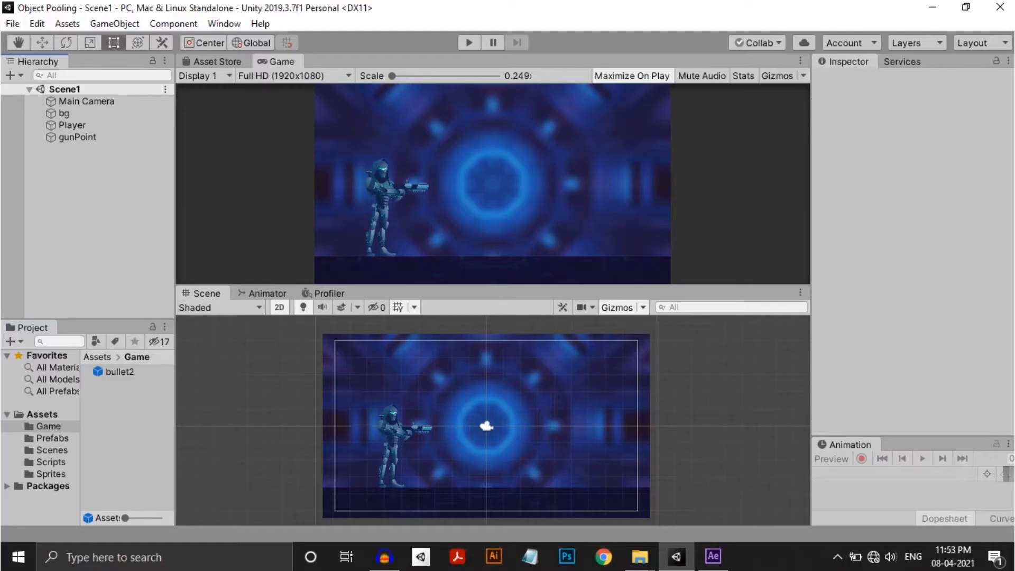
Open Scene3 and place the bullets sprite object beside the player
click(119, 371)
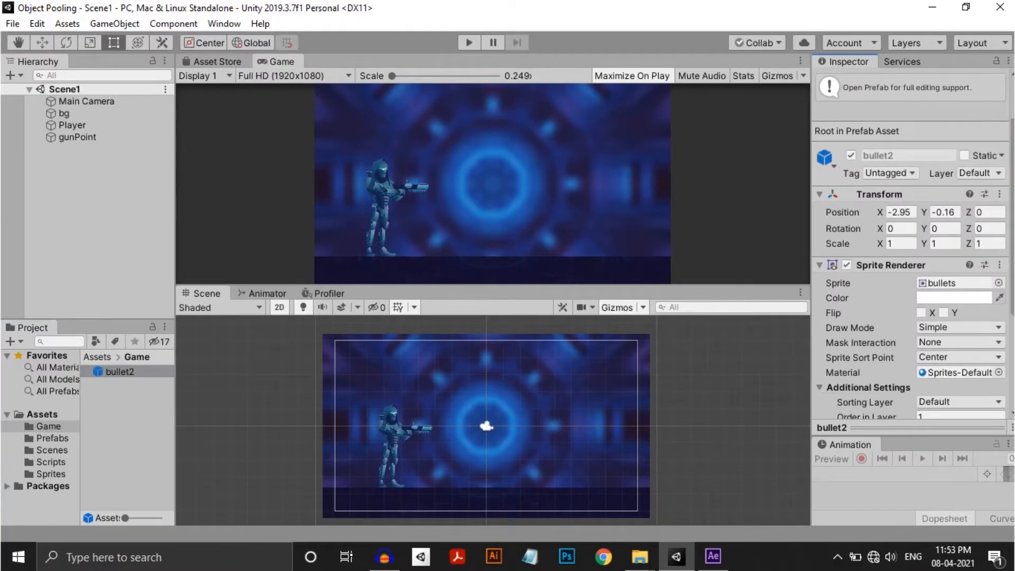
click(72, 125)
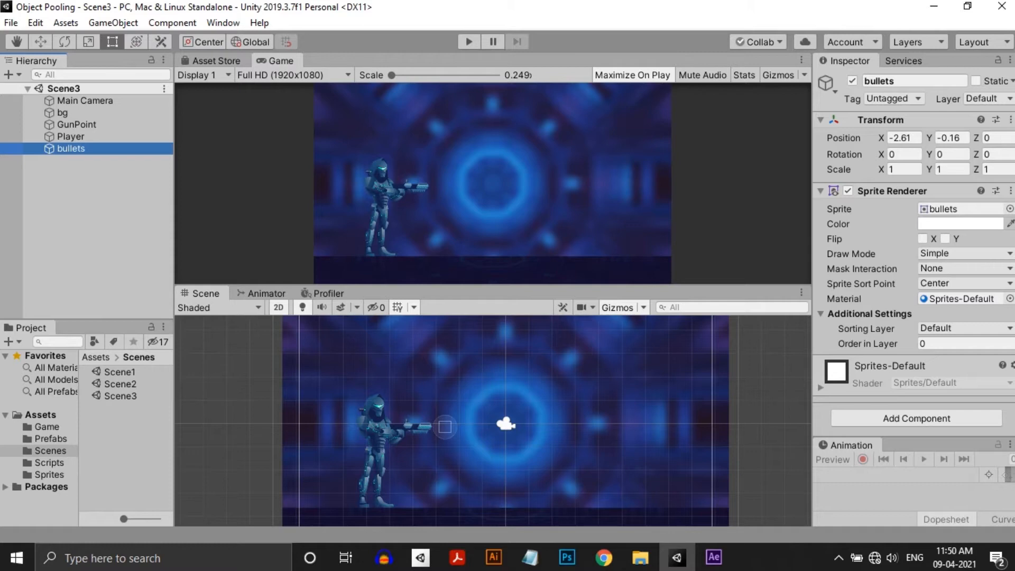
Create a new script named bulletfiring via Add Component on the bullets object
text(char)
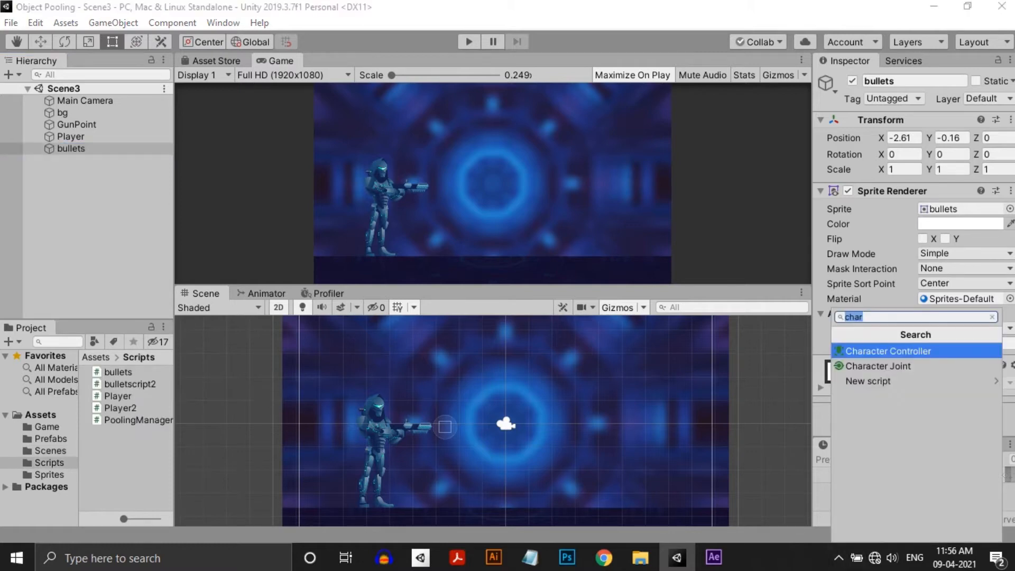
text(bulletfiri)
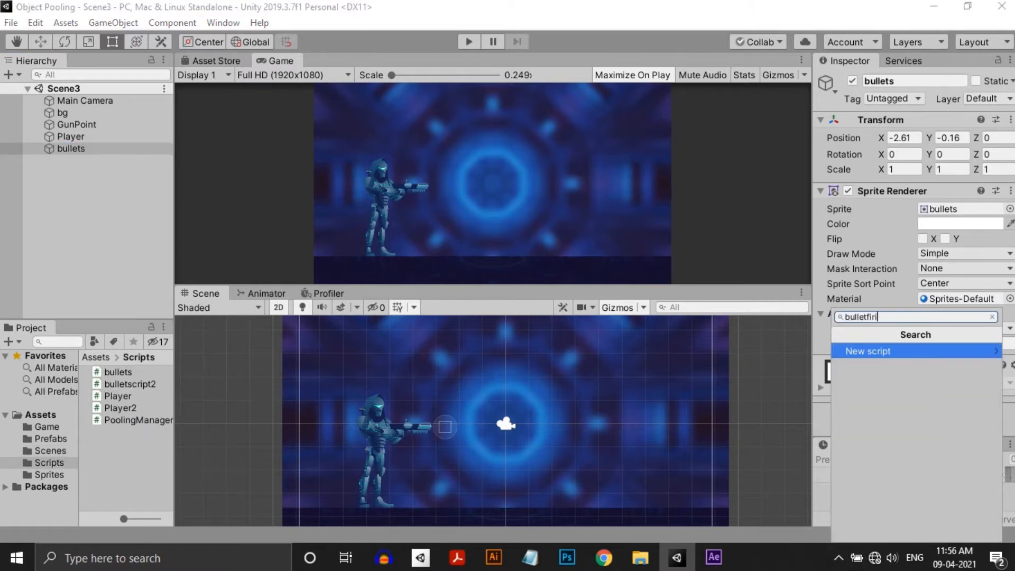
click(868, 351)
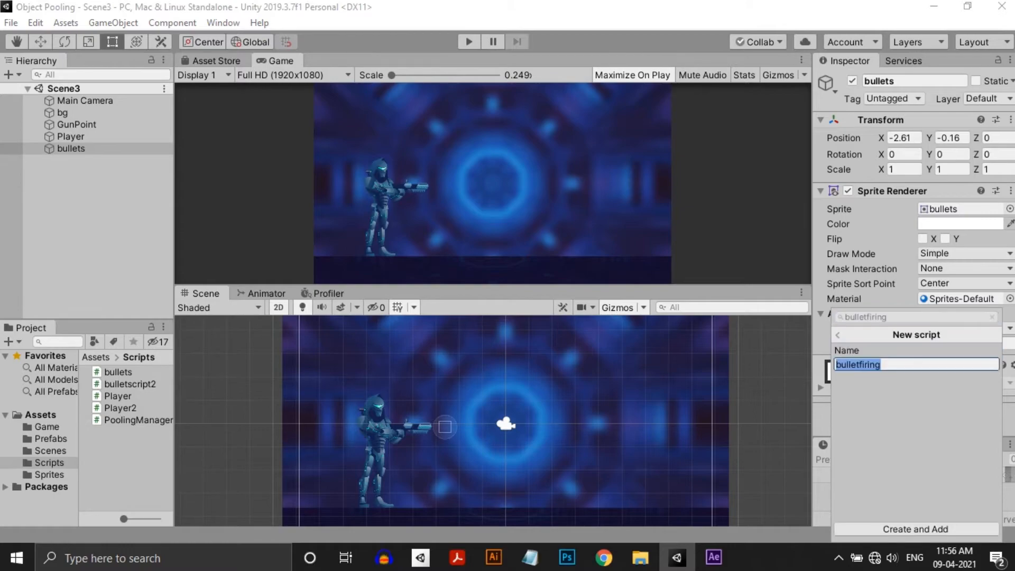
click(915, 529)
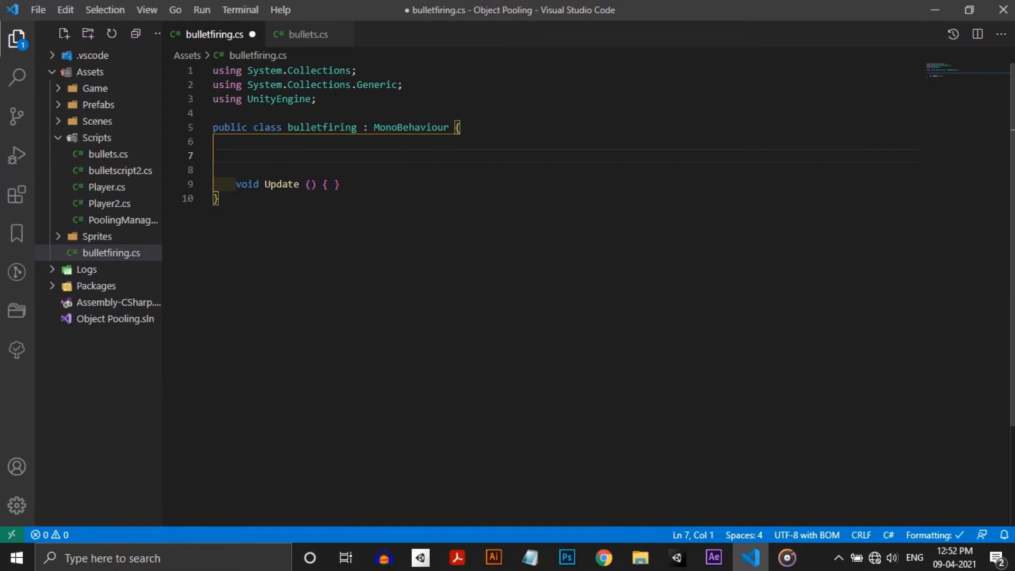
Add bulletSpeed 8f and lifeDuration 2f fields, plus transform.right movement in bulletfiring.cs
text(public float bulletSpeed = 8f;)
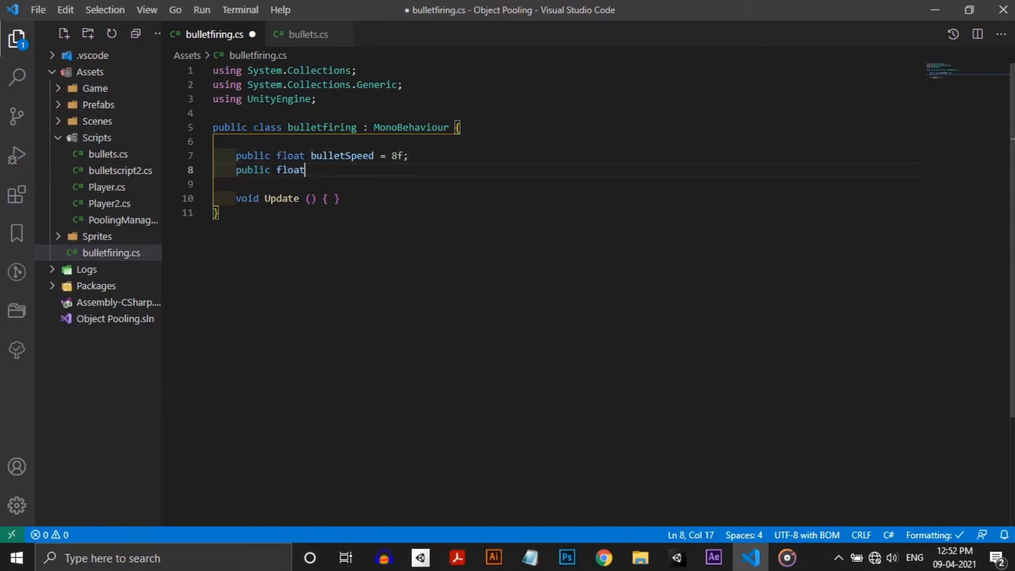
text(lifeDuration = 2f;)
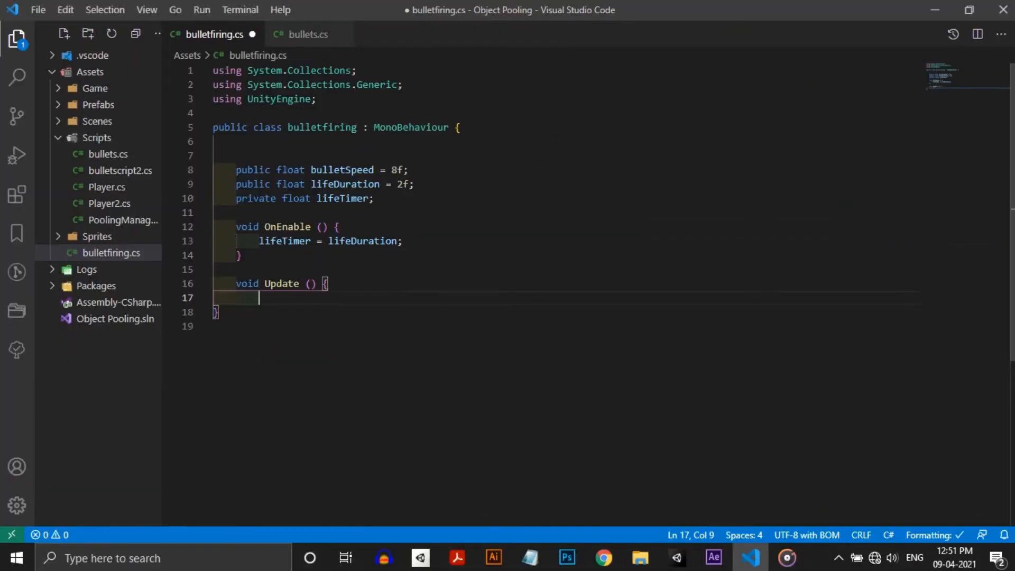
text(t)
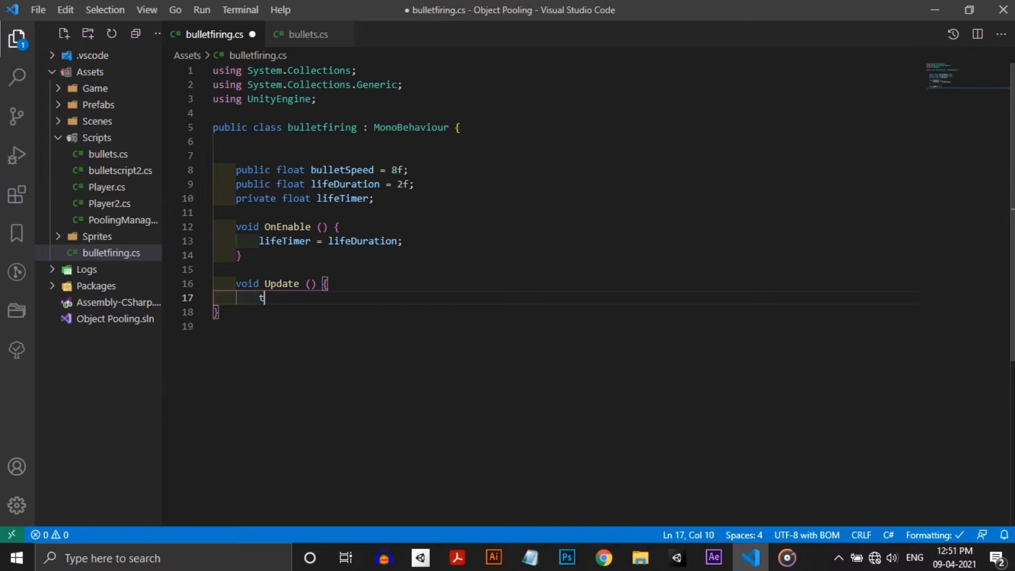
text(ransform.position += transform.right)
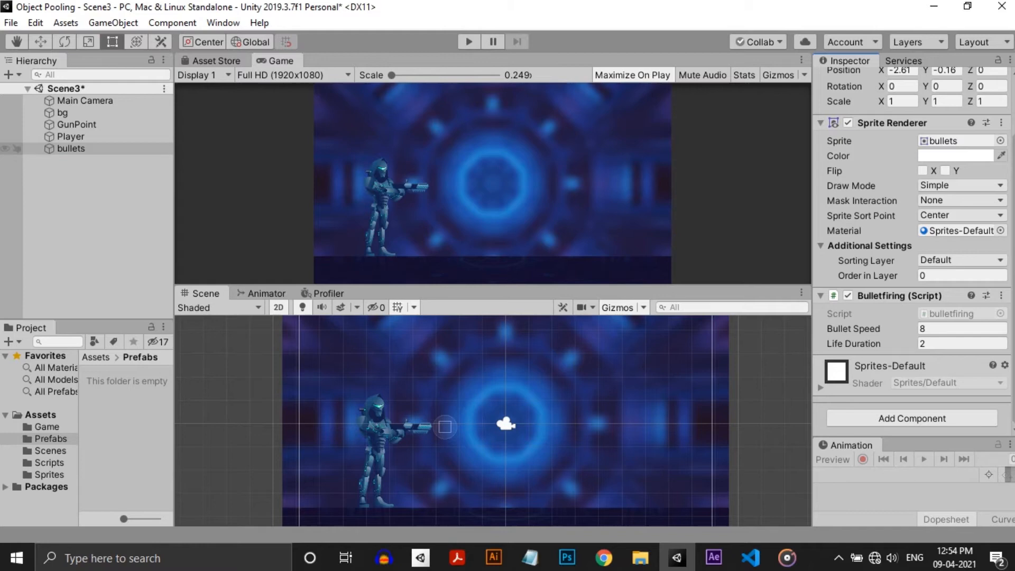
Prefab the bullets object, delete it, and add an empty object named poolingManager
click(49, 439)
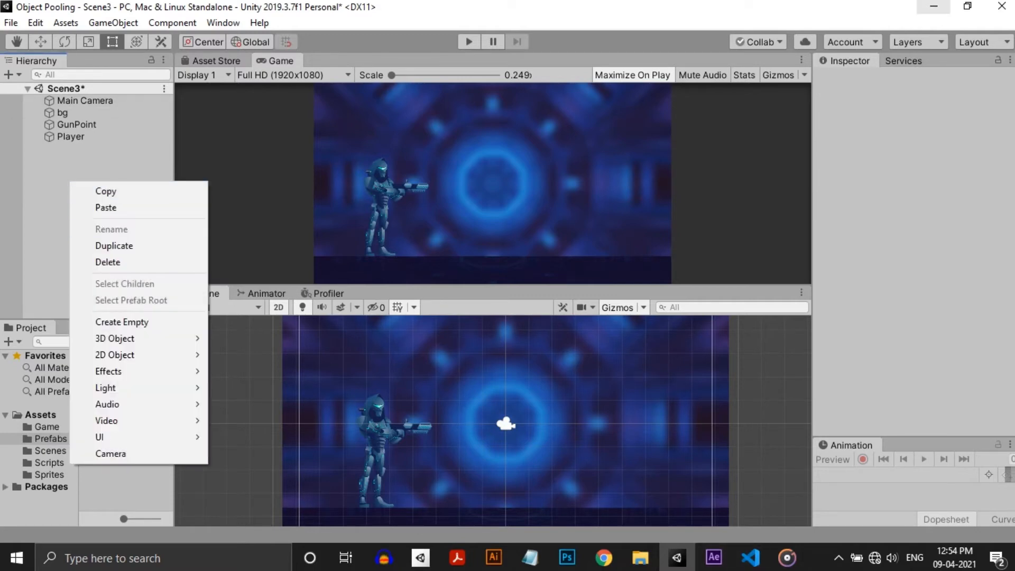
click(121, 322)
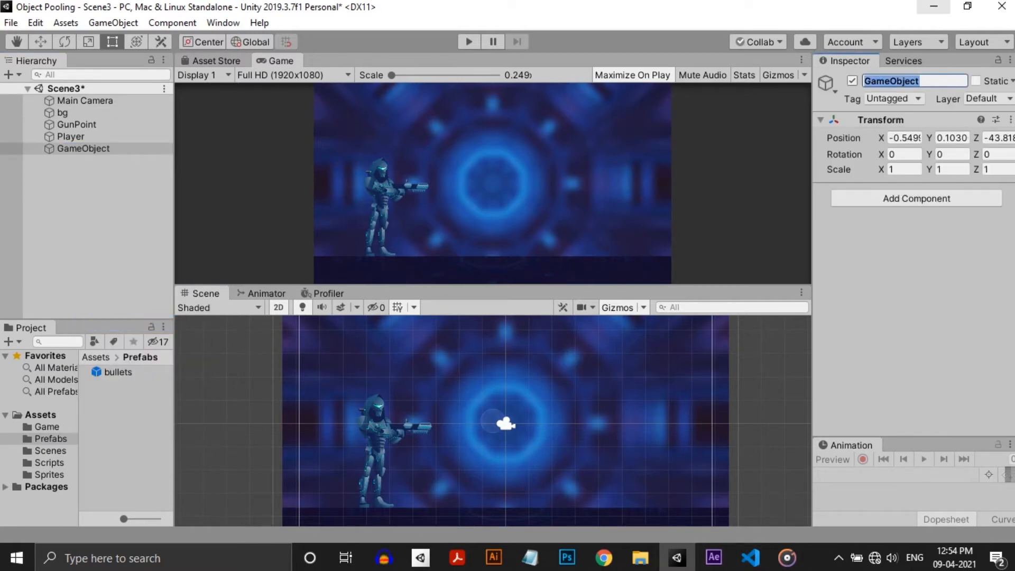
text(poolingManager)
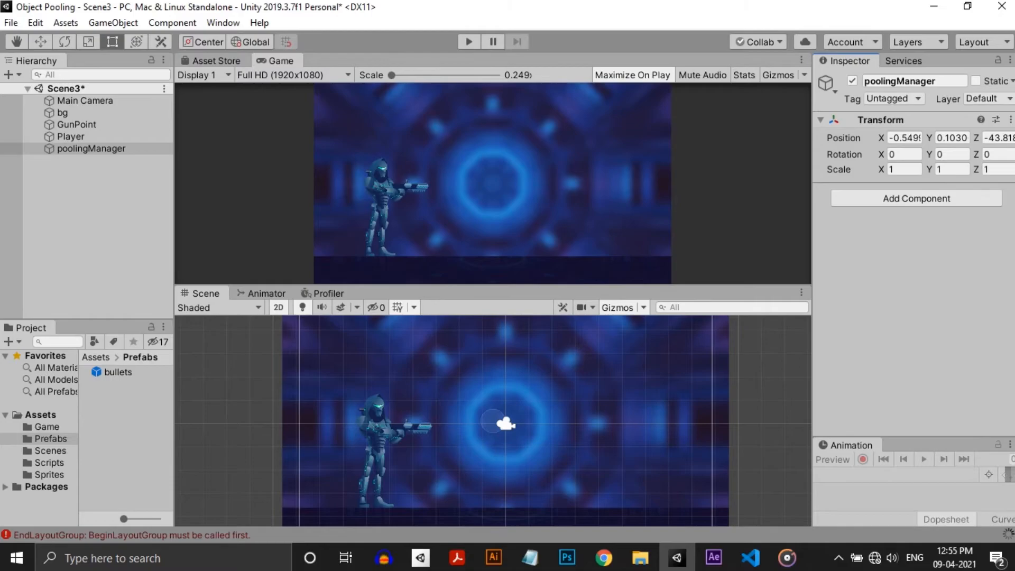
click(750, 558)
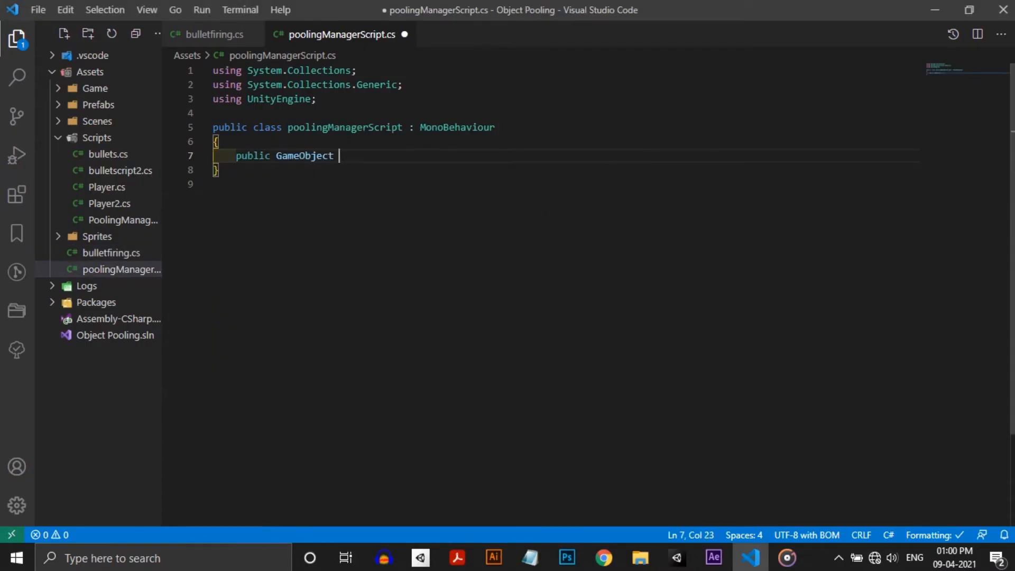
Declare bulletPrefab, a bullets List<GameObject>, and public int bulletAmount = 20
text(bulletPrefab;)
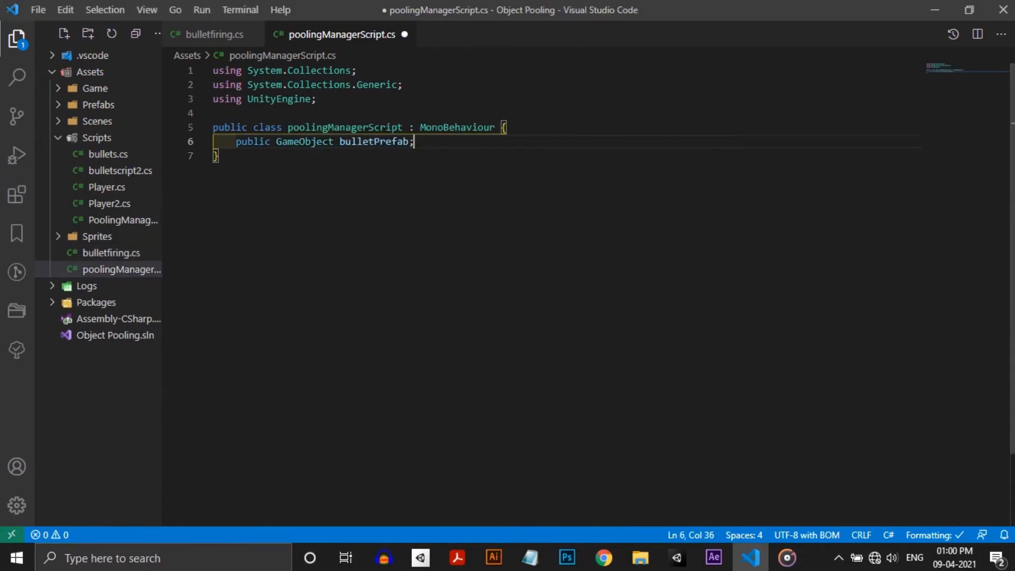
key(Enter)
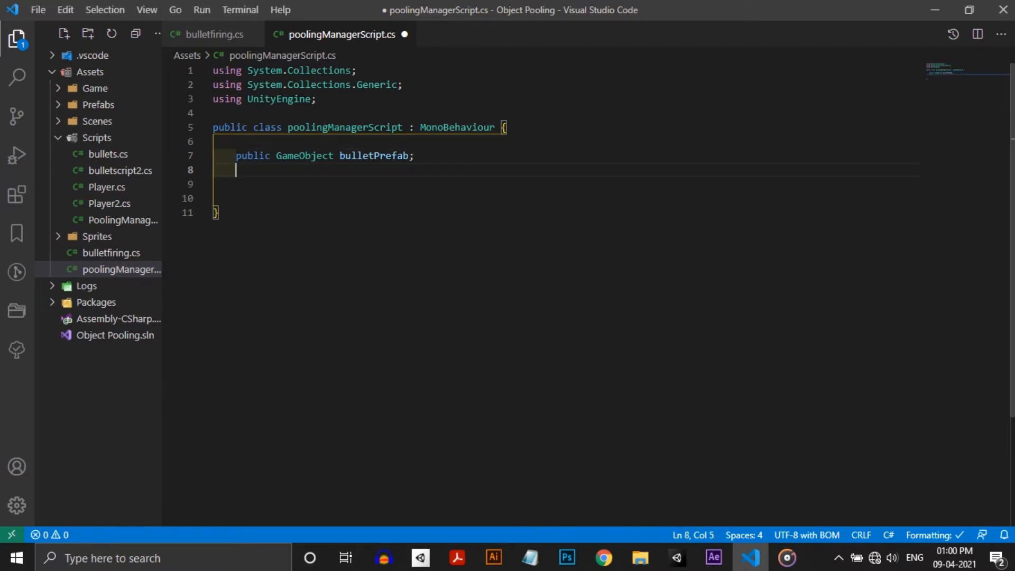
text(private List<GameObject> bullets;)
text(private void Awake() {)
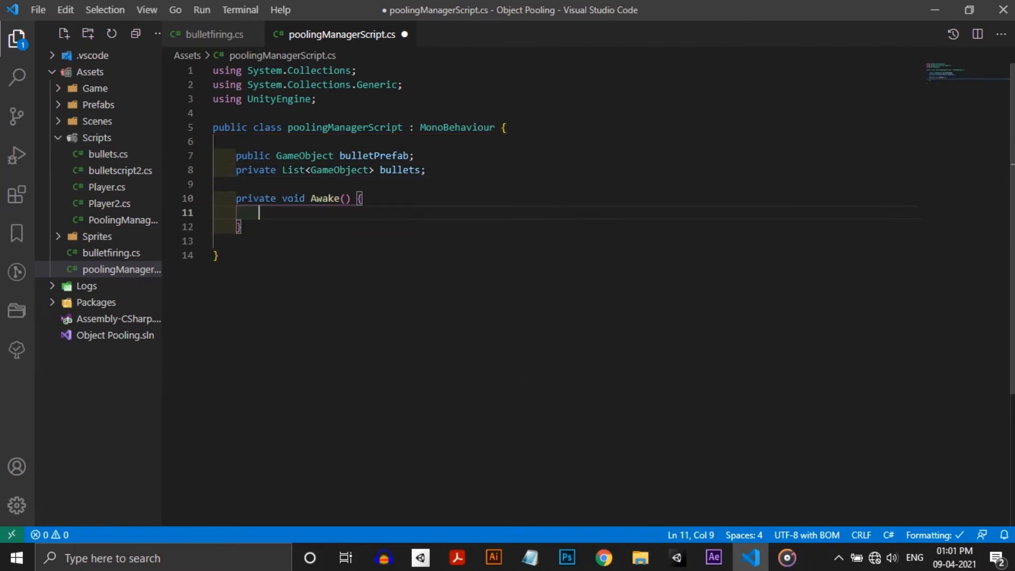
text(bullets)
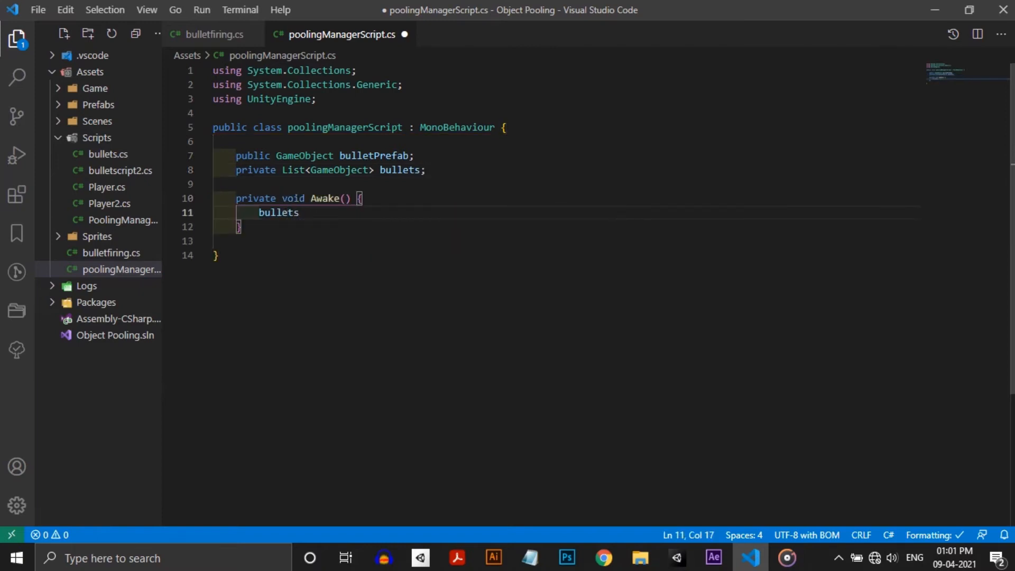
text(= new List<GameObject)
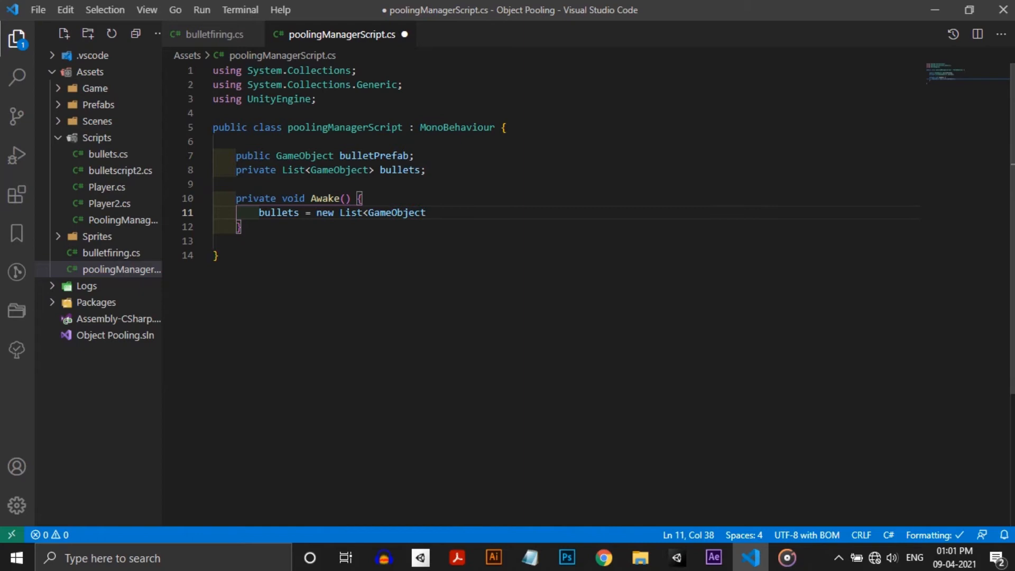
text((bulletAmount))
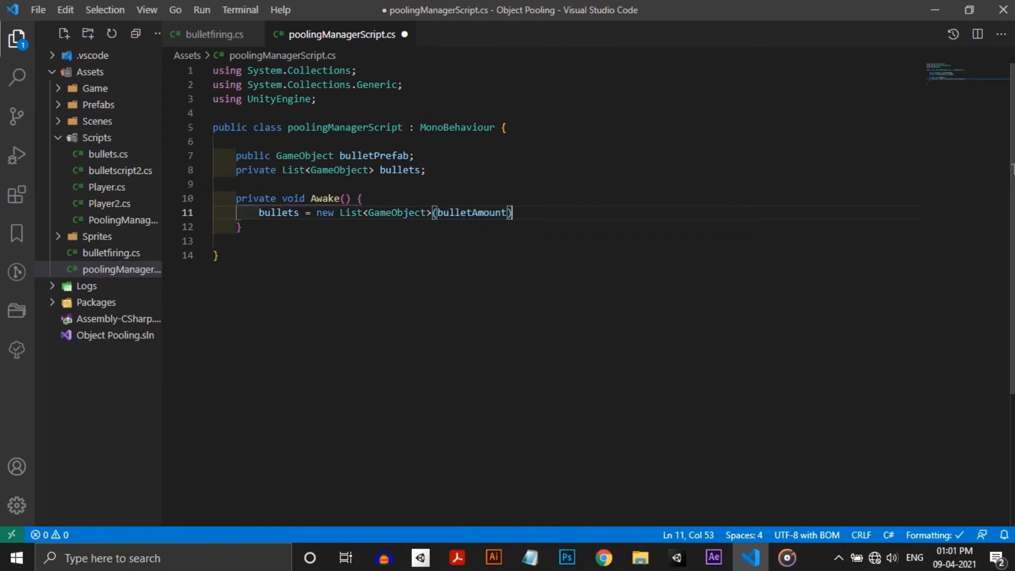
text(public int)
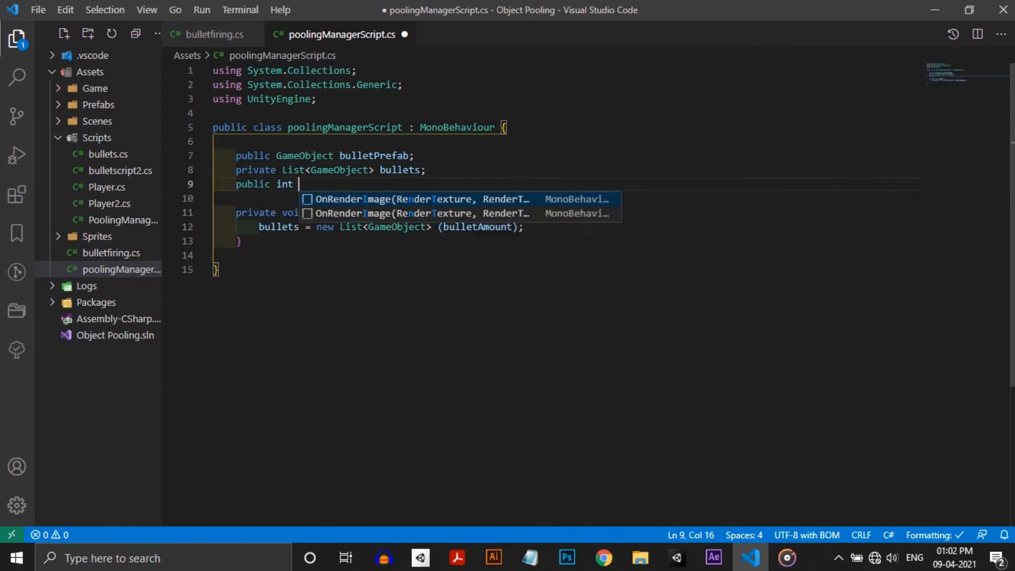
text(bulletAmount = 20;)
text(fot (int i = 0; )
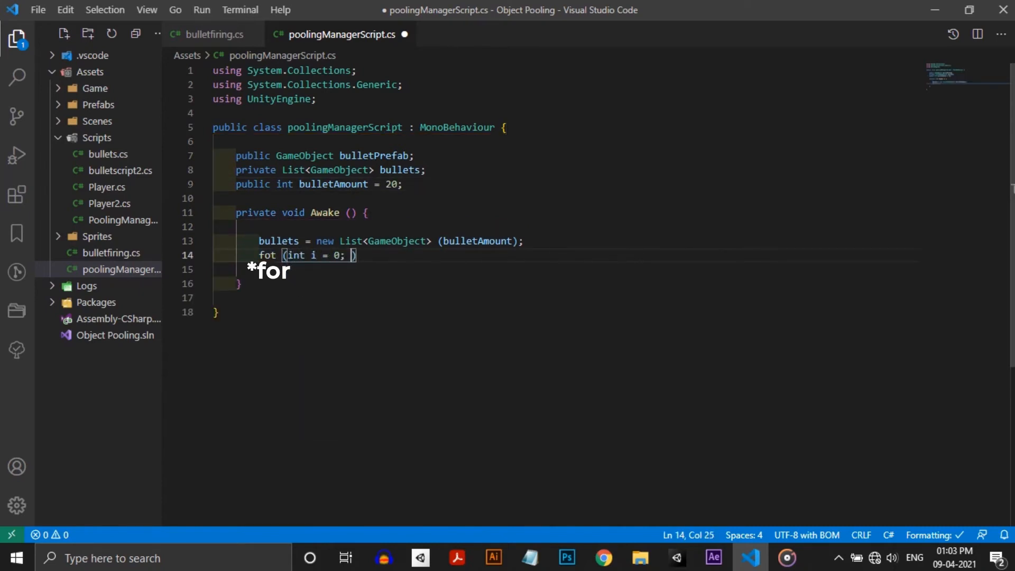
Loop bulletAmount times instantiating bulletPrefab, parenting, deactivating and adding each to bullets
text(i < bulletAmount; i++)
text(GameObject)
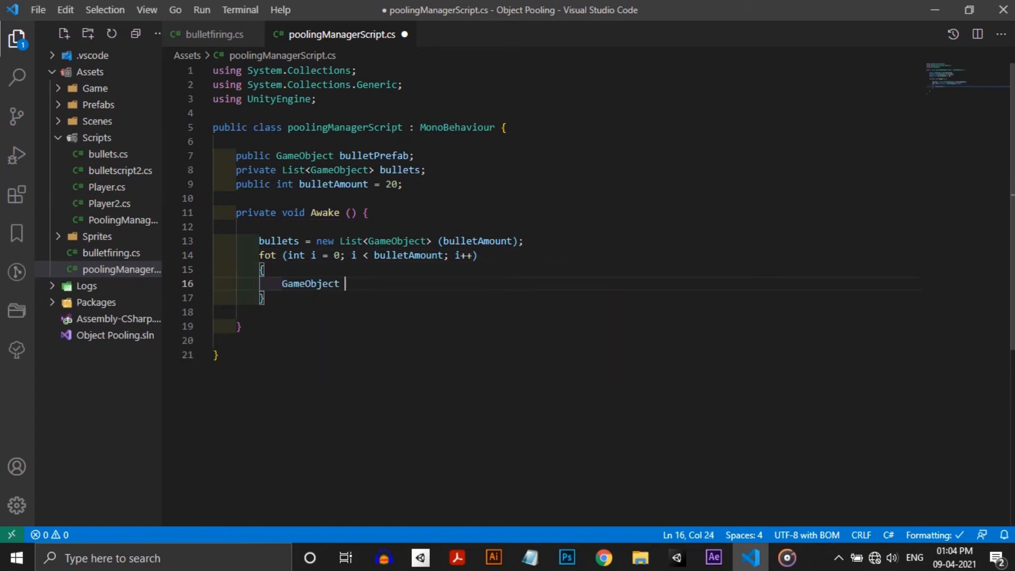
text(prefabInstance =)
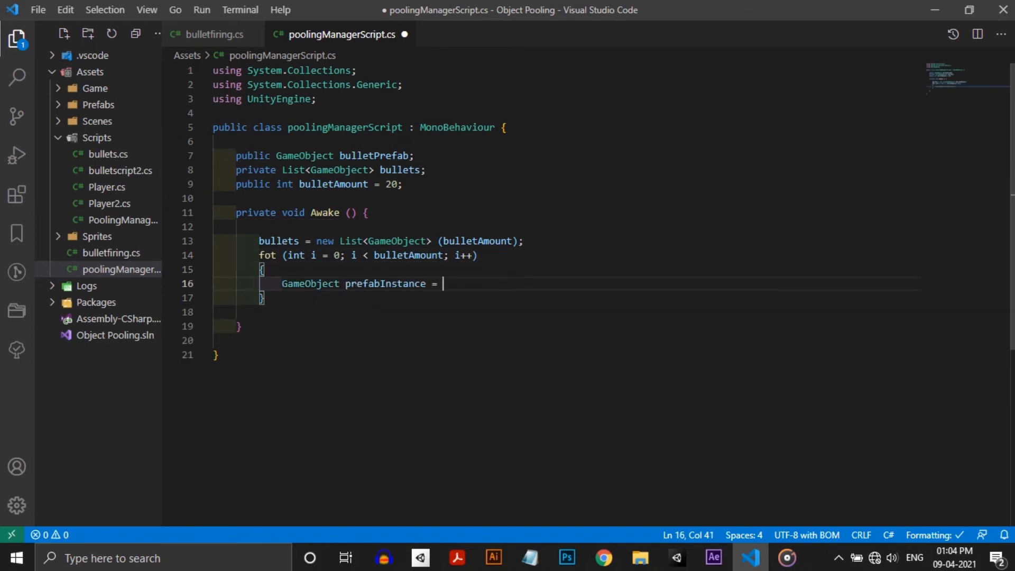
text(Instantiate (bulletPrefab);)
text(prefabInstance.transform.)
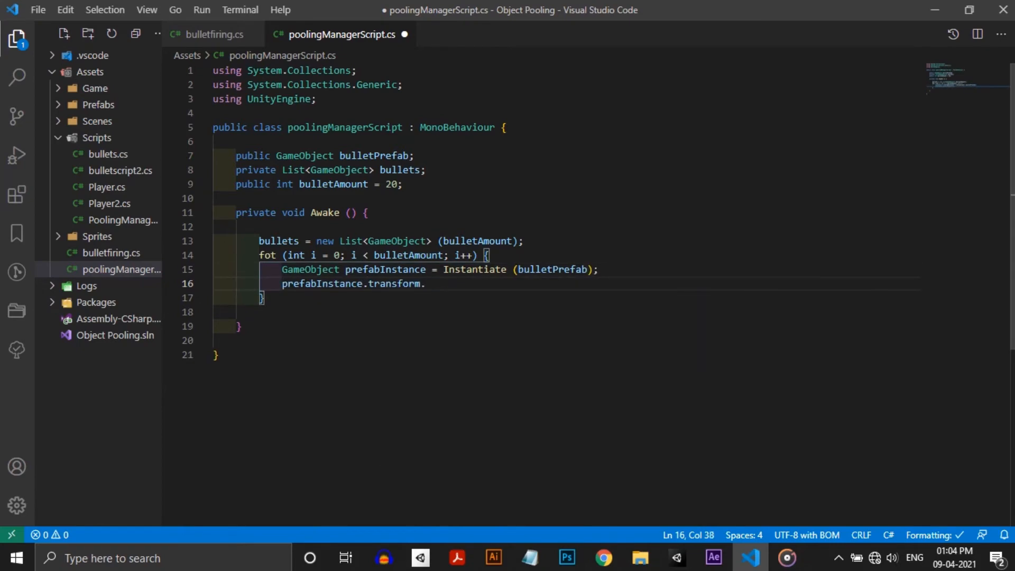
text(SetParent(transform);)
text(prefabInstance.Set)
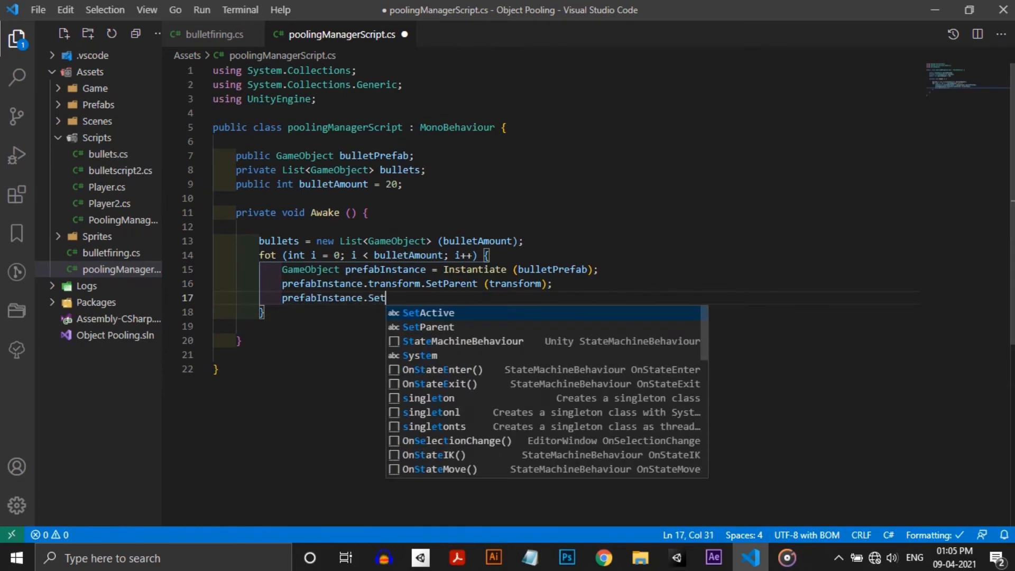
text(Active (false);)
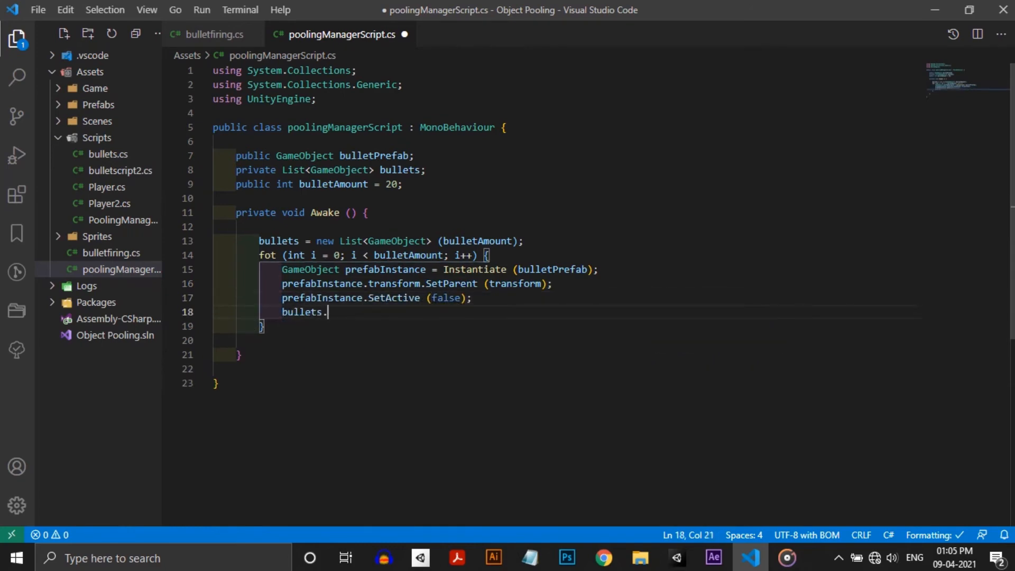
text(Add (prefabInstance);)
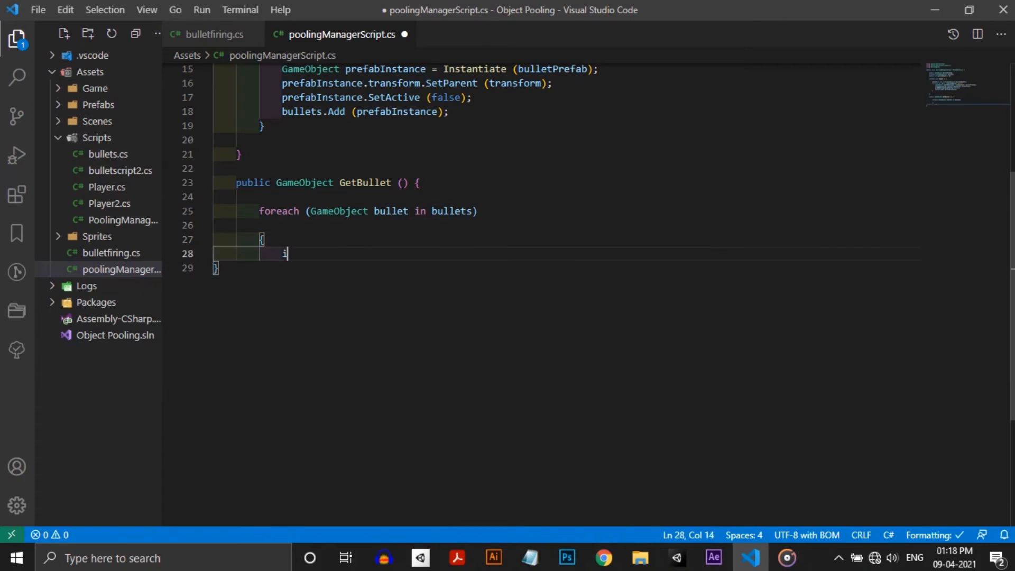
Return inactive bullets via activeInHierarchy check or a new instance, then open playerFireScript.cs
text(if (!bullet.activeInHierarchy) {)
text(bullet.SetActive)
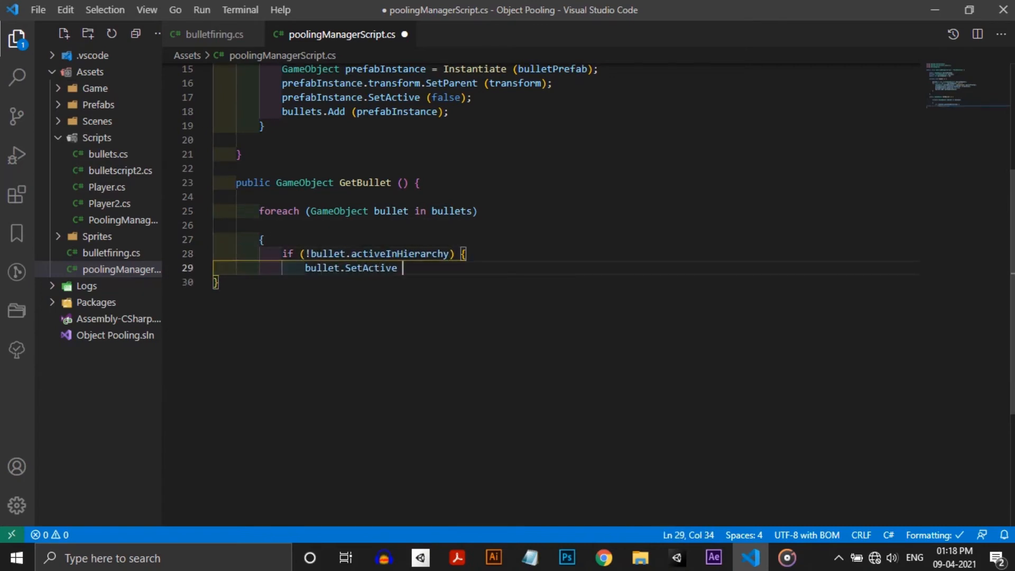
text((true);)
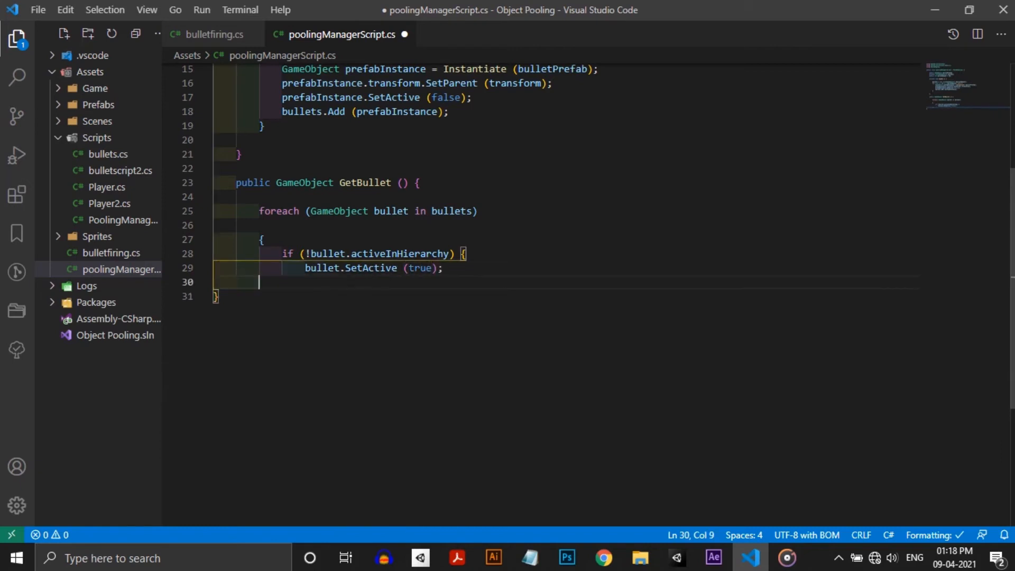
text(return bullet;)
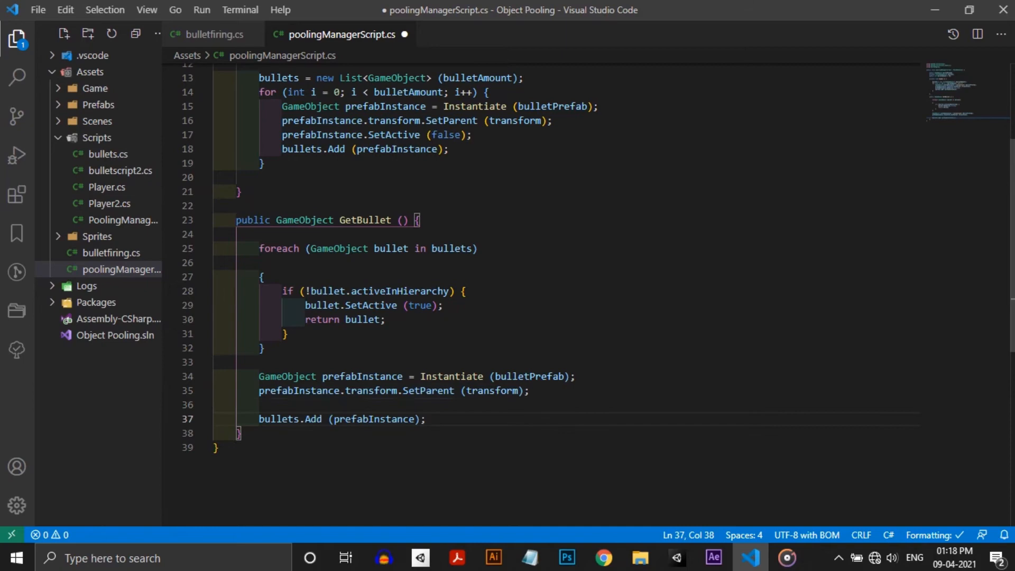
text(return prefabInstance;)
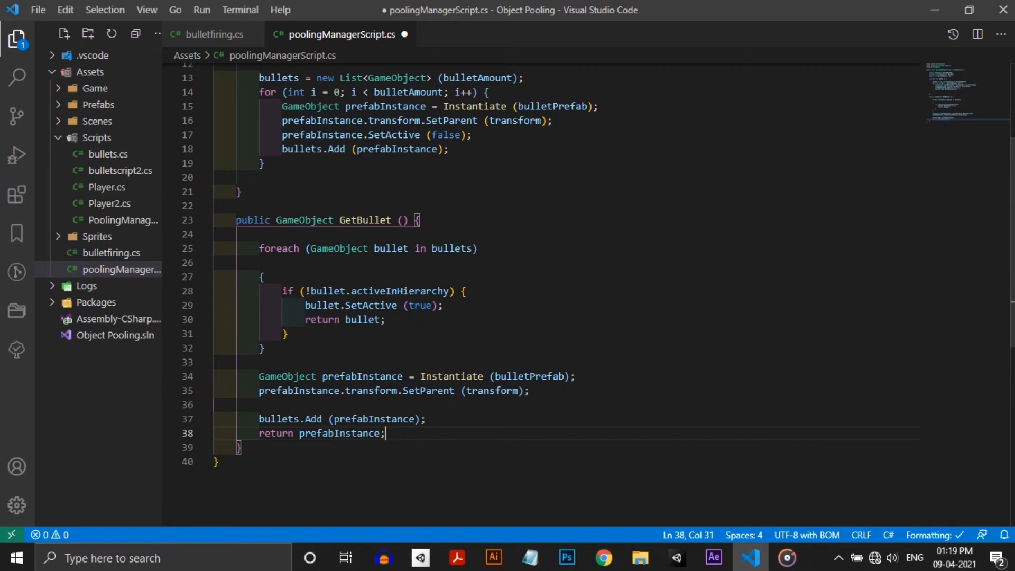
click(38, 10)
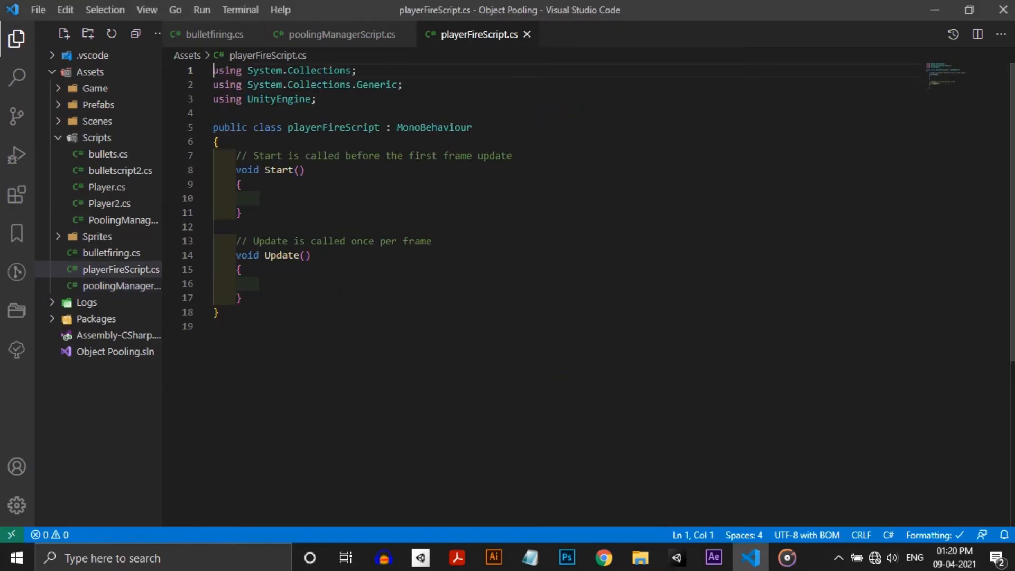
Add a public Transform gunPoint and an Input.GetMouseButtonDown check in playerFireScript
text(public Transform)
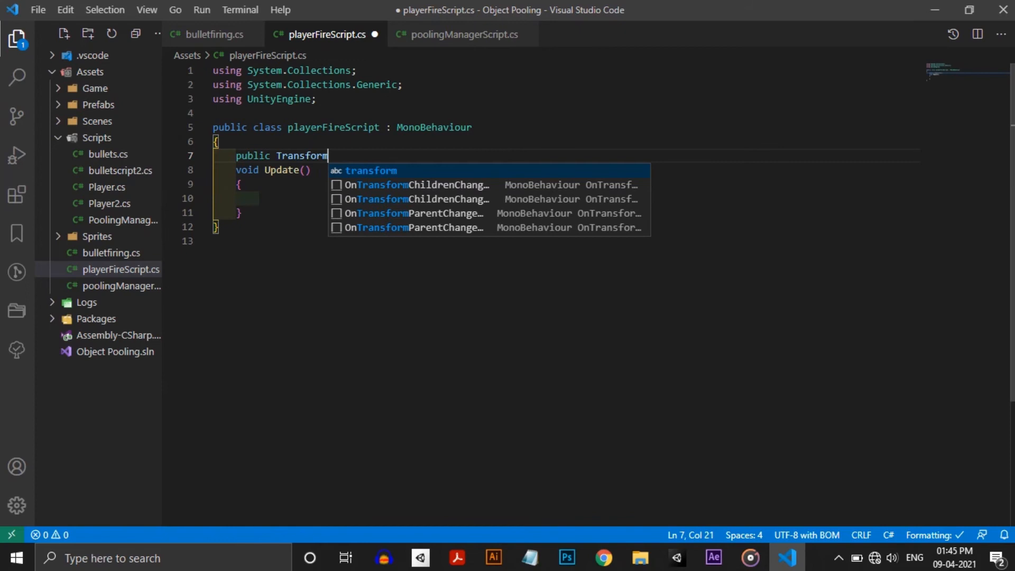
text(gunPoint;)
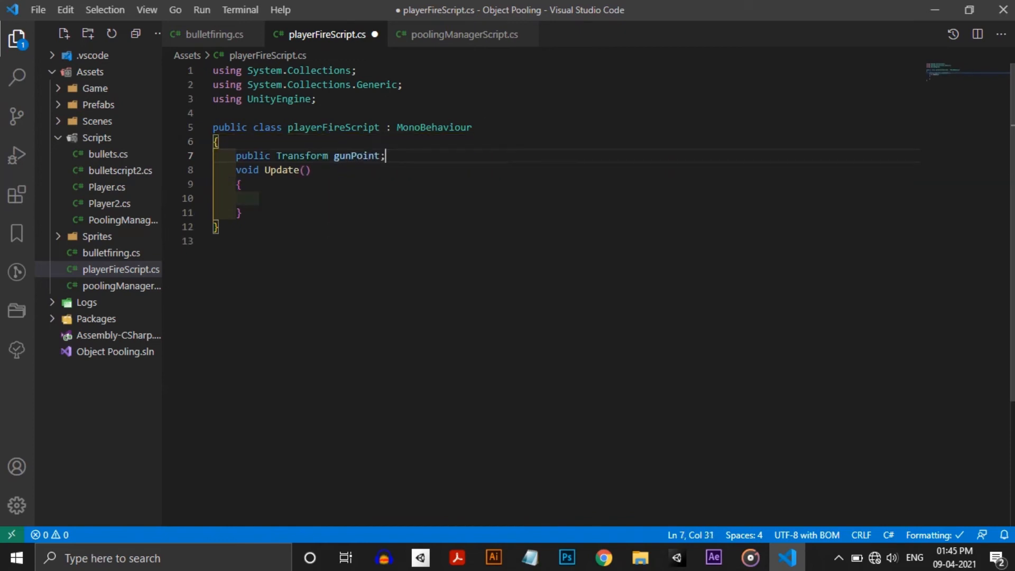
text(if)
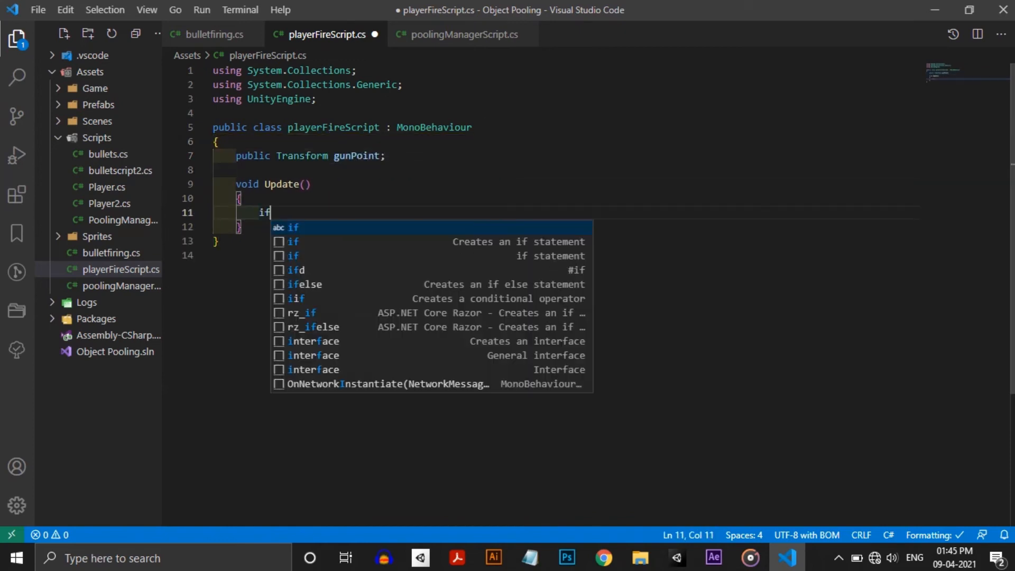
text((Input.GetMouseButtonDown(0)
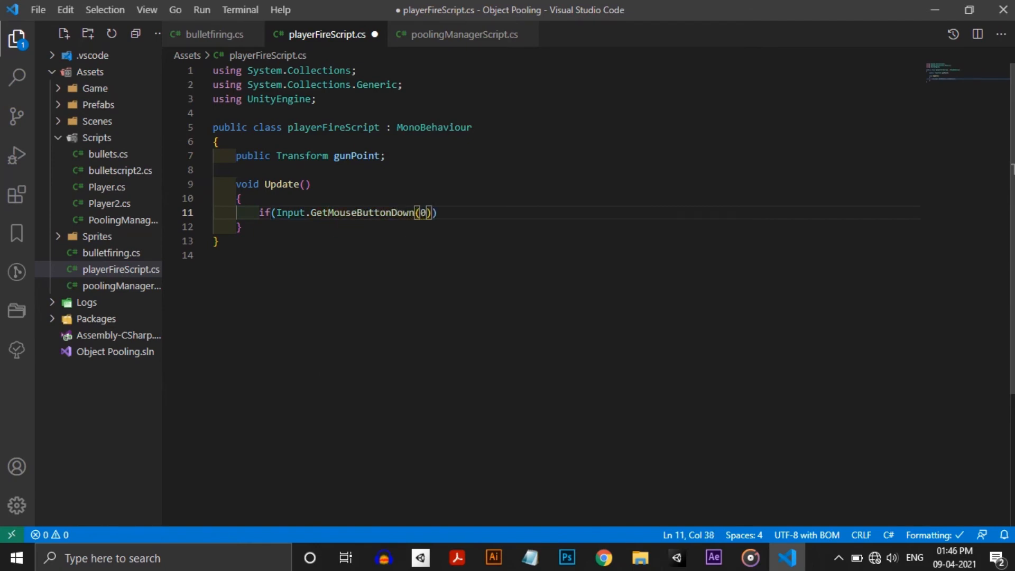
Give poolingManagerScript a static Instance property, assigning instance = this in Awake
click(462, 35)
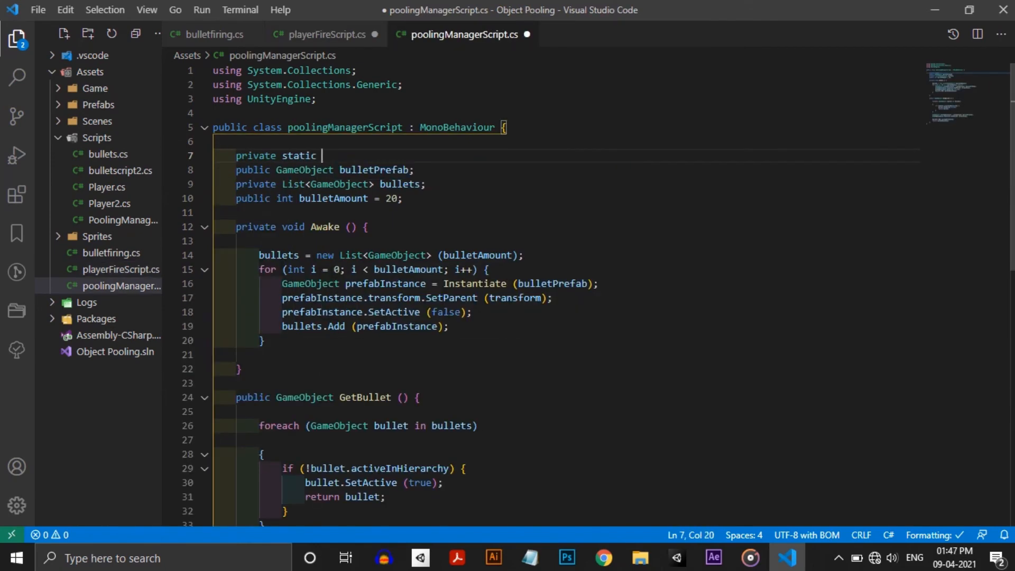
text(poolingManagerScript instance;)
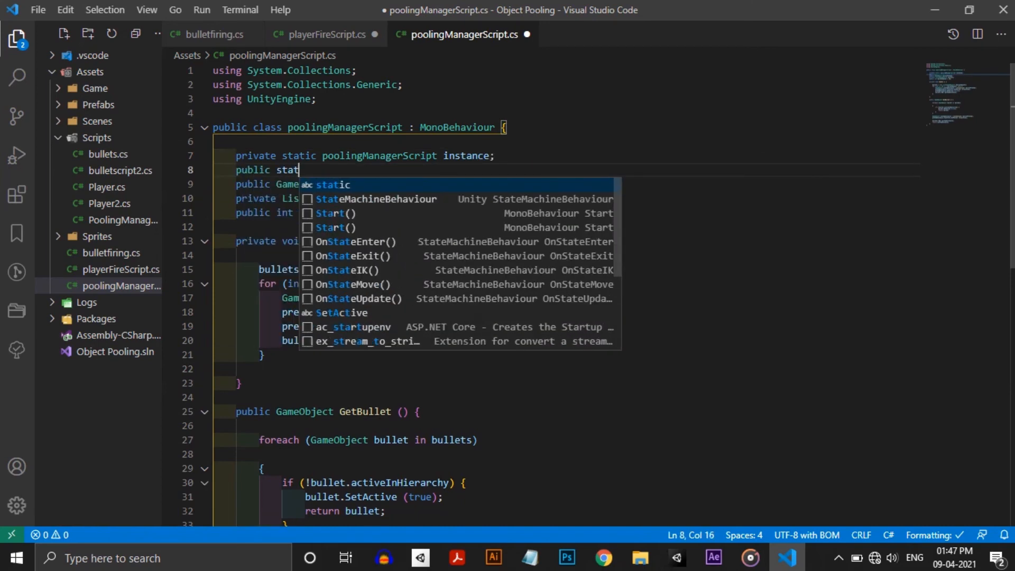
text(ic poolingManagerScript Instance { get })
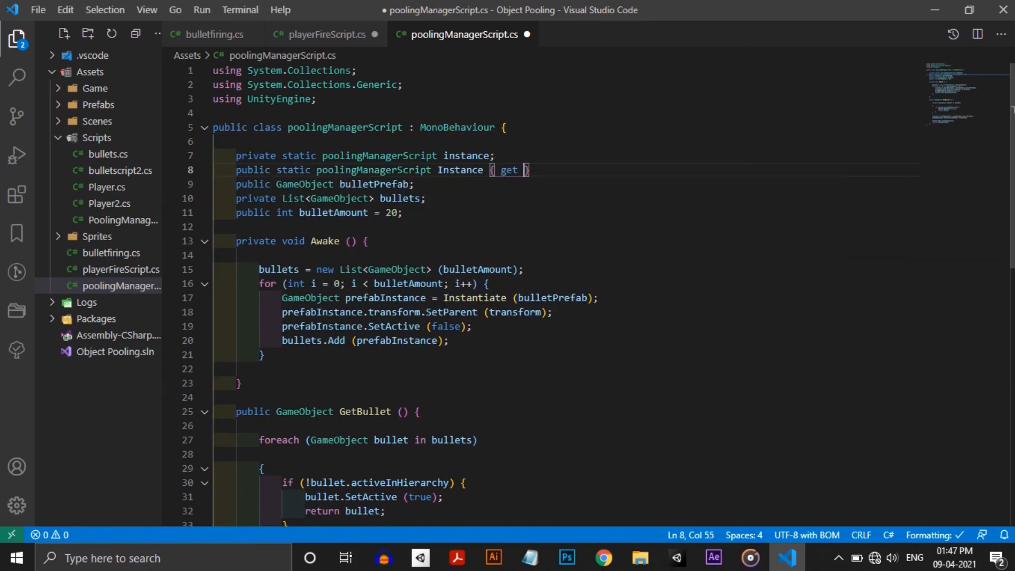
text(return instance;)
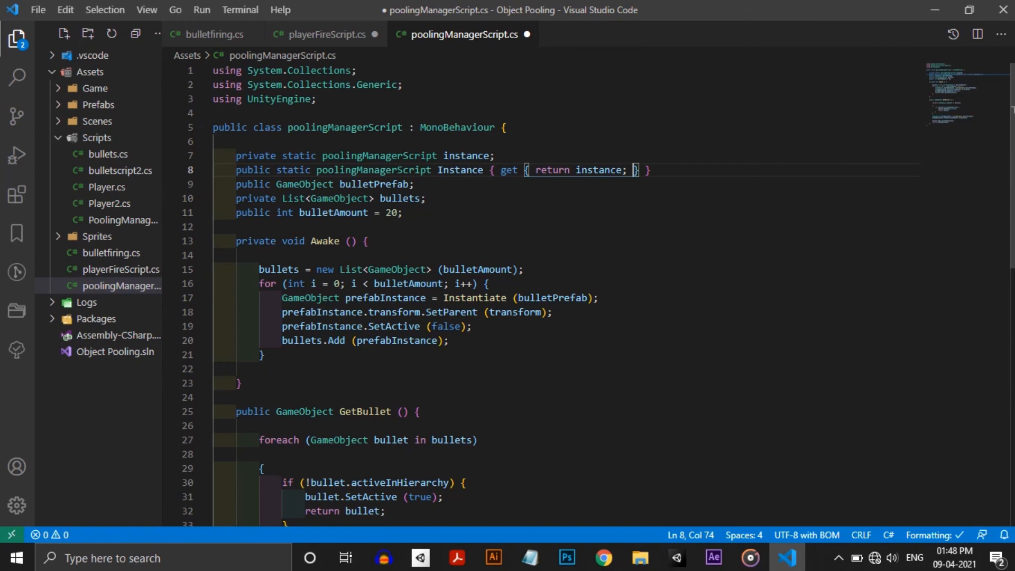
text(instance = this;)
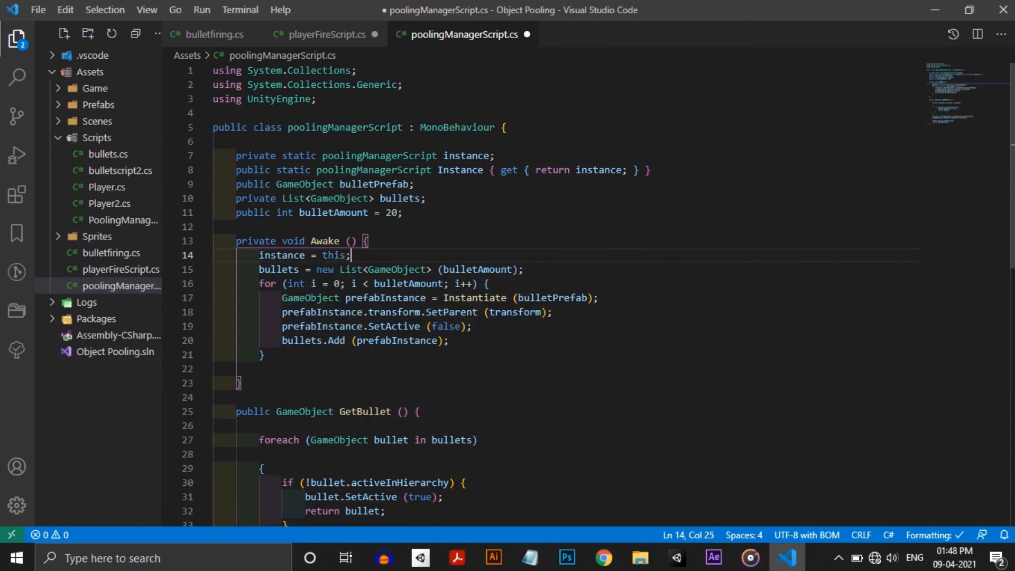
Start a GameObject bullet variable in playerFireScript and open the Game view options
click(324, 34)
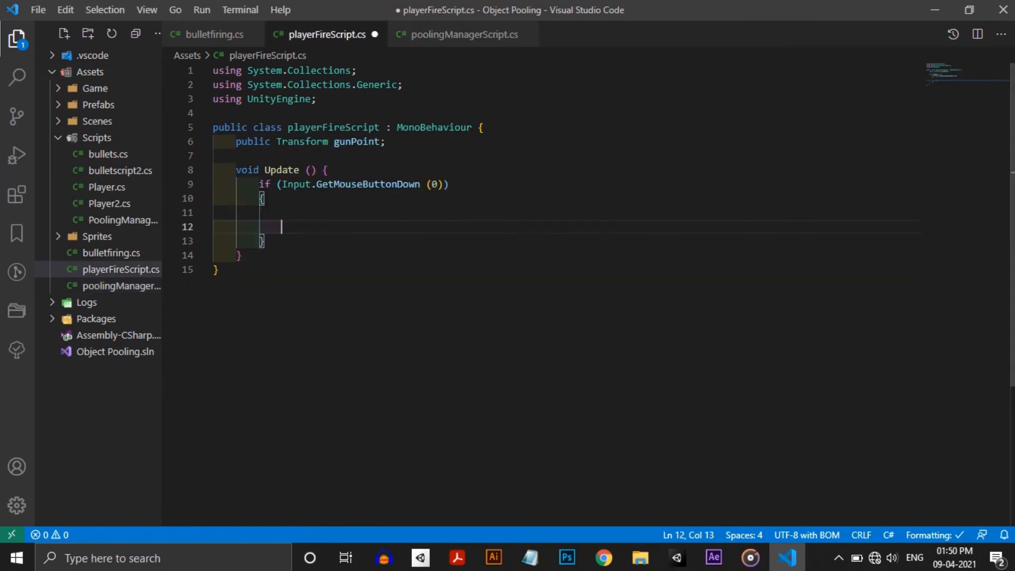
text(GameObject bull)
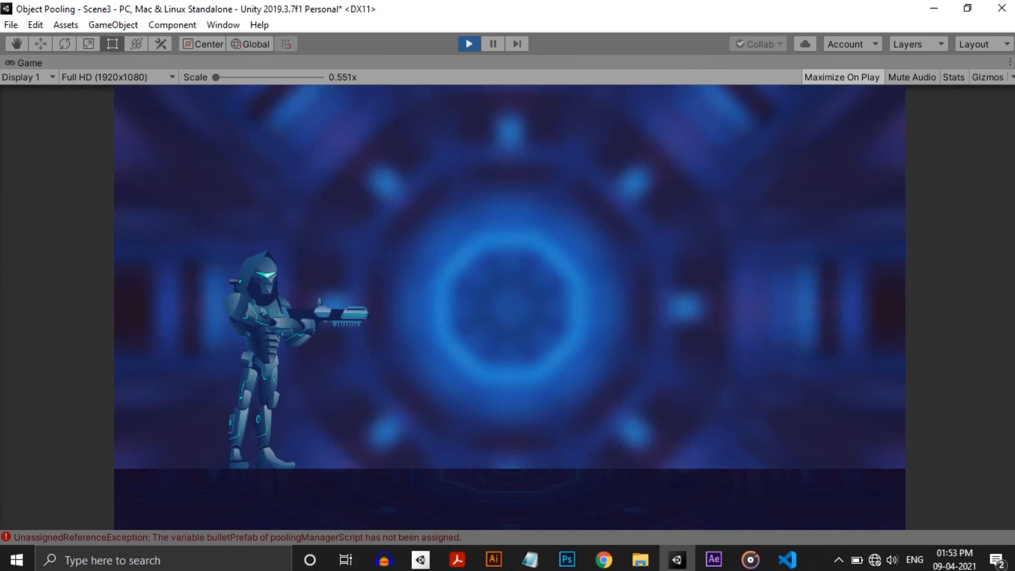
click(1009, 62)
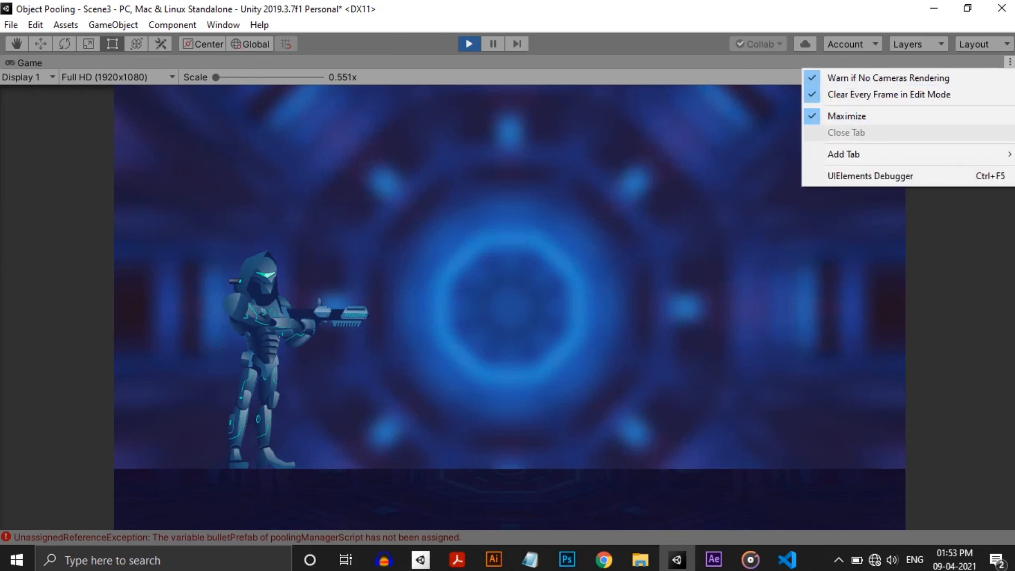